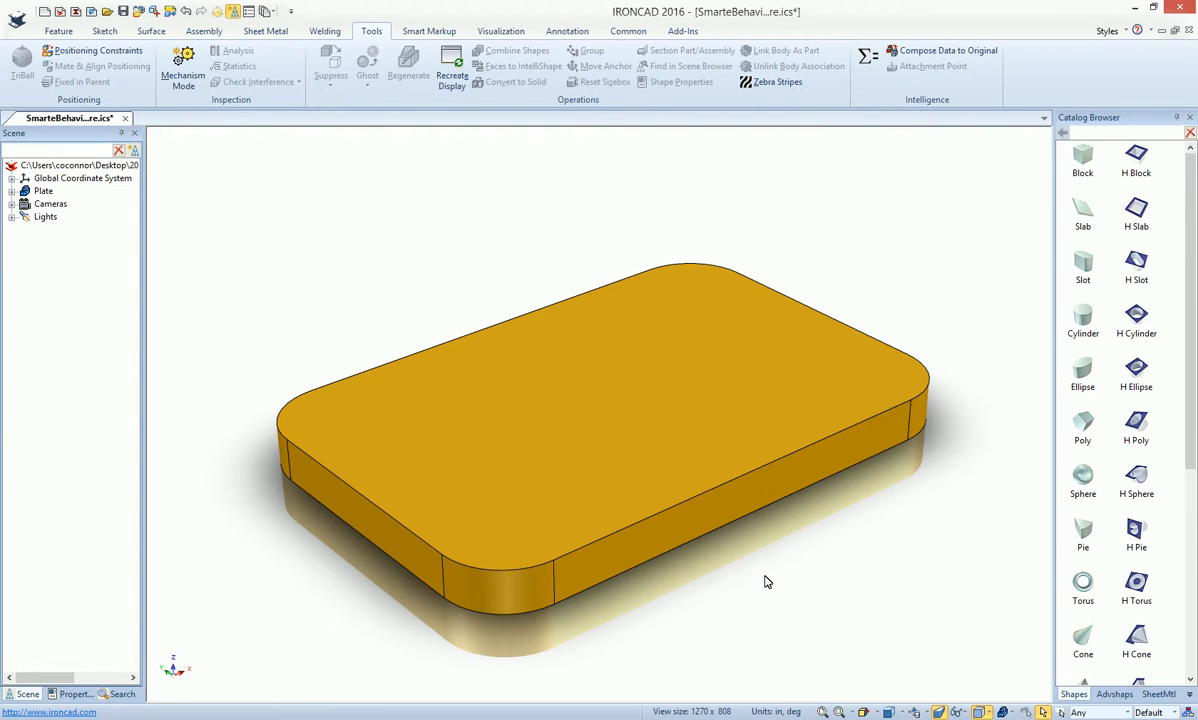
mouse_move(725, 564)
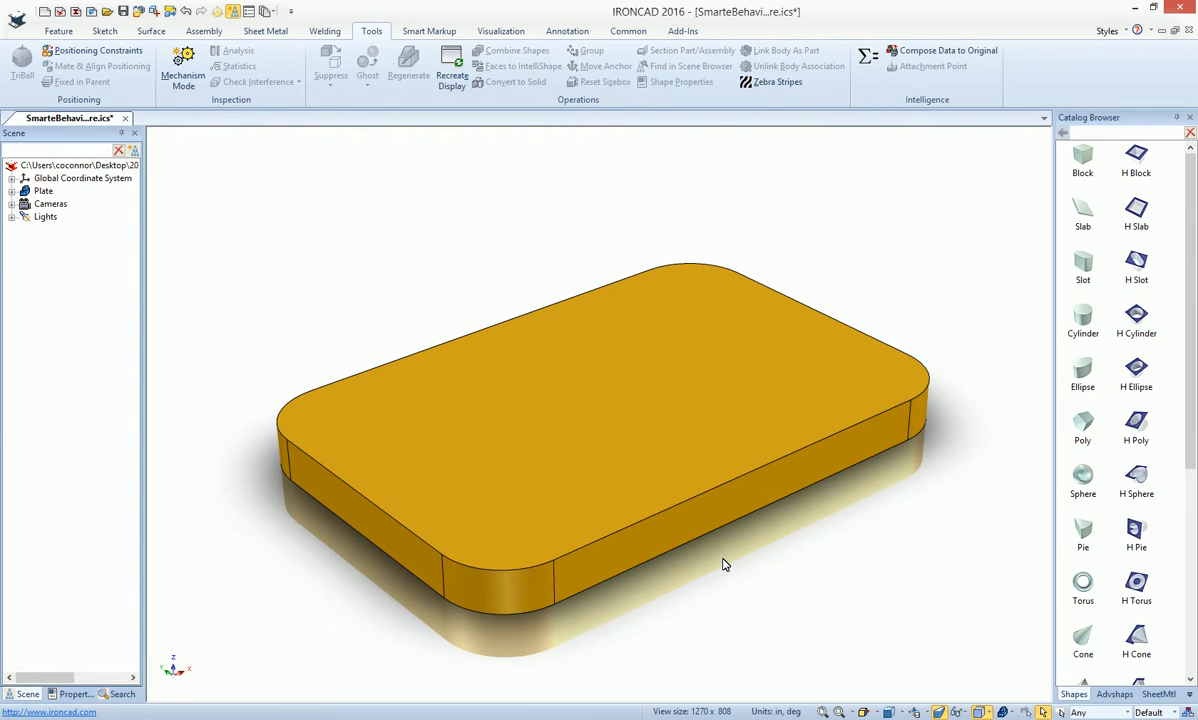
Drop an H Cylinder hole shape onto the plate top near its front corner.
click(600, 360)
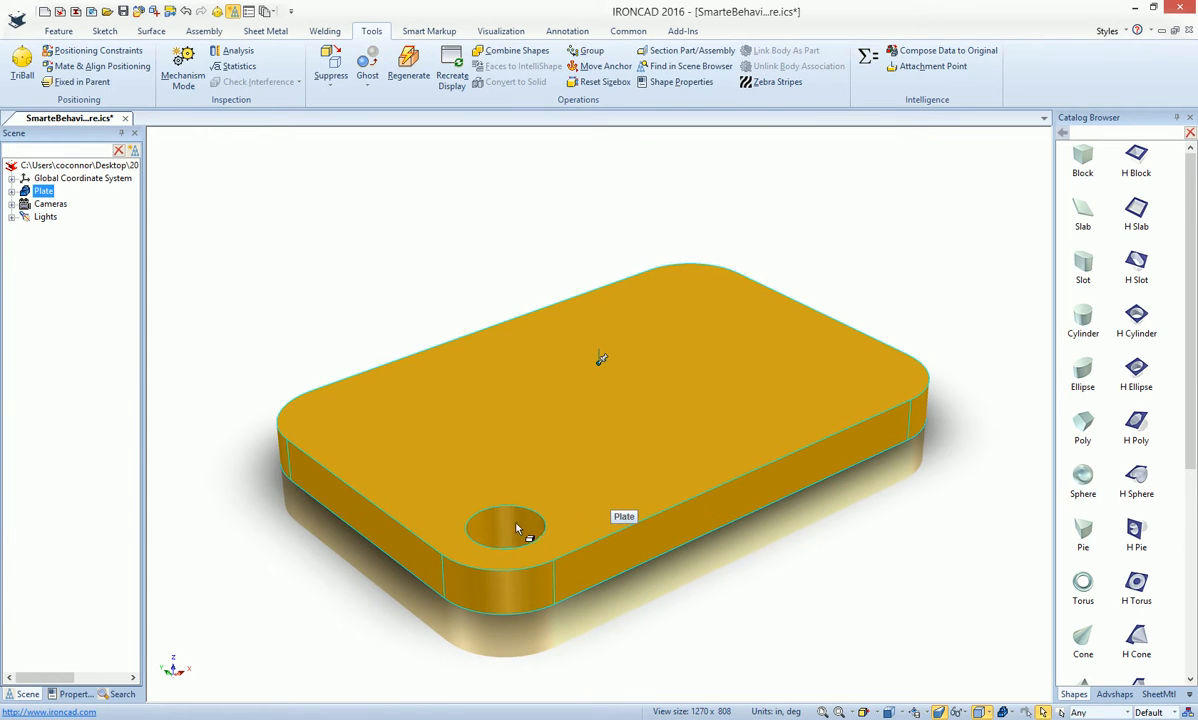
mouse_move(600, 485)
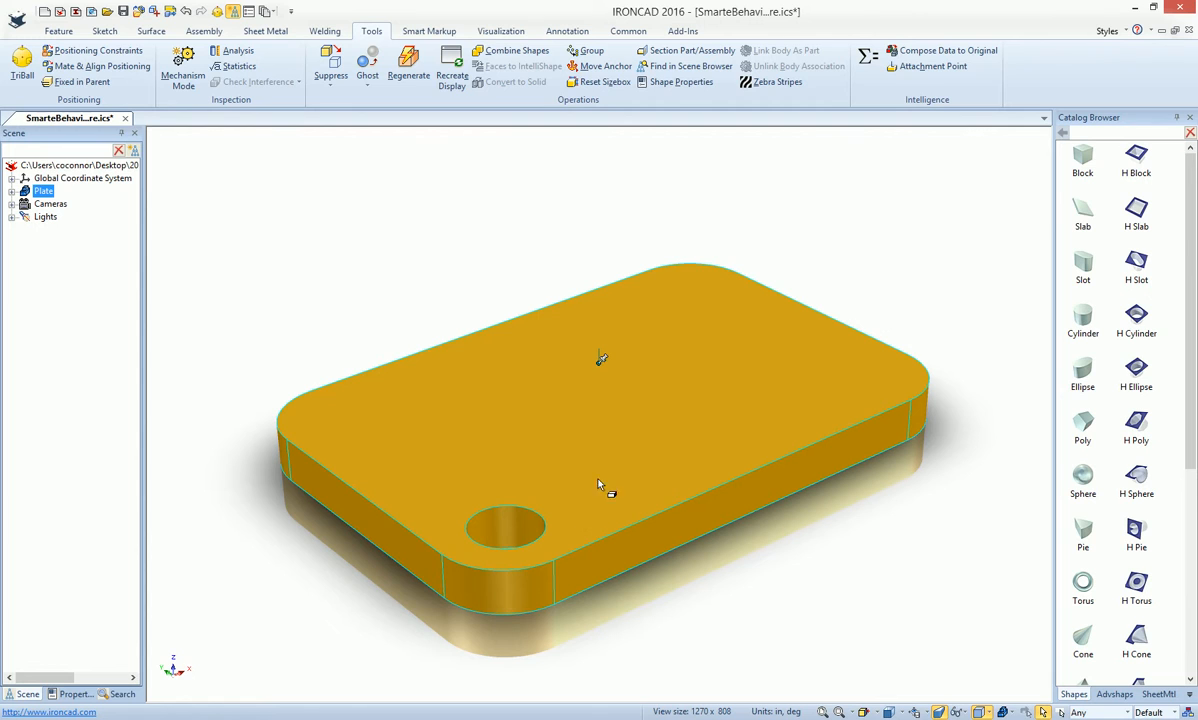
Copy the hole along the plate edge with TriBall, one copy at distance 2.820.
click(931, 66)
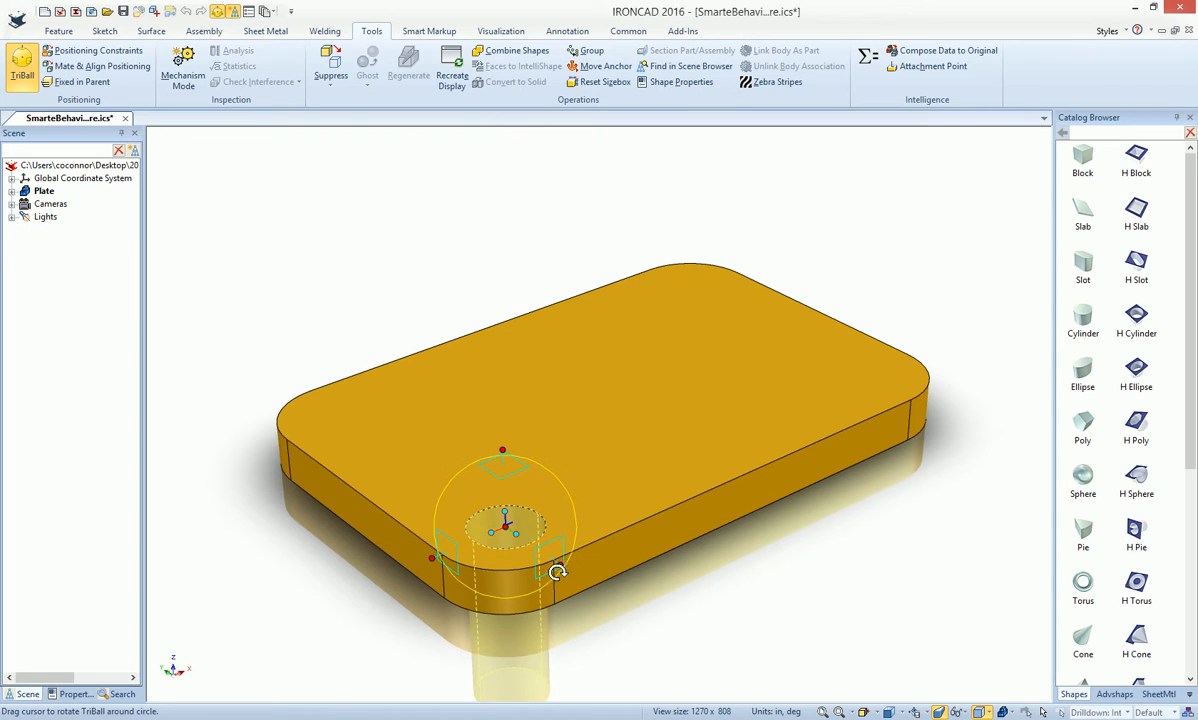
drag(505, 525, 378, 440)
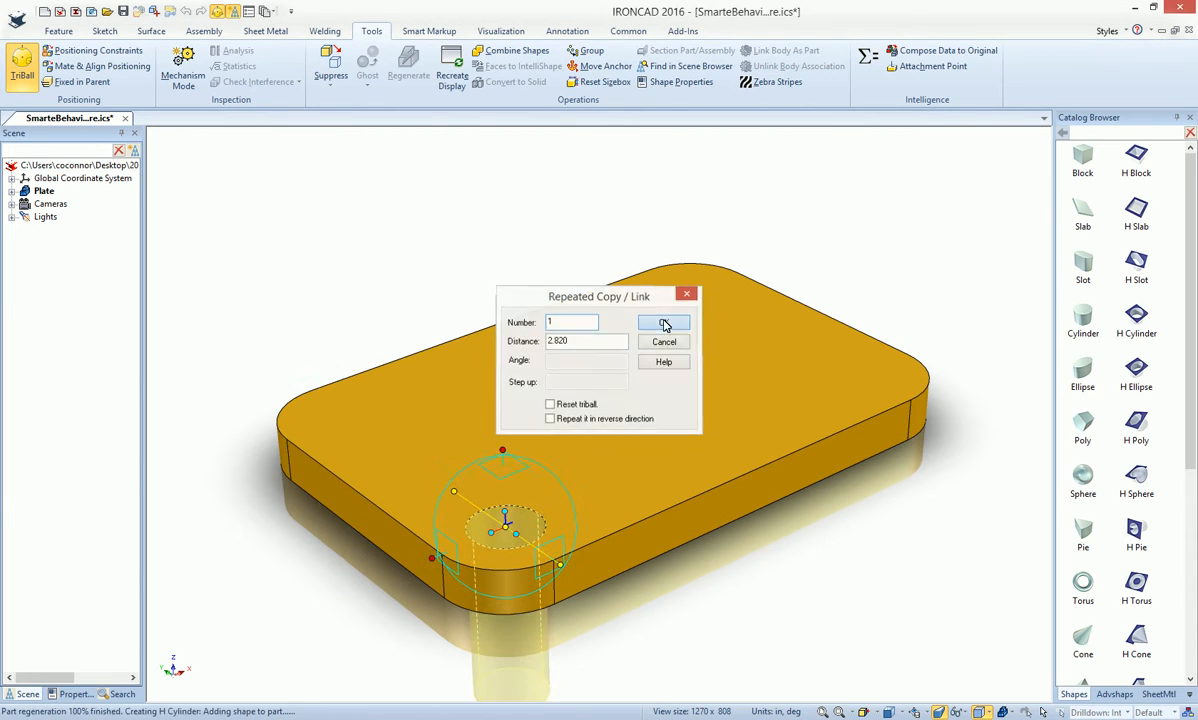
click(663, 322)
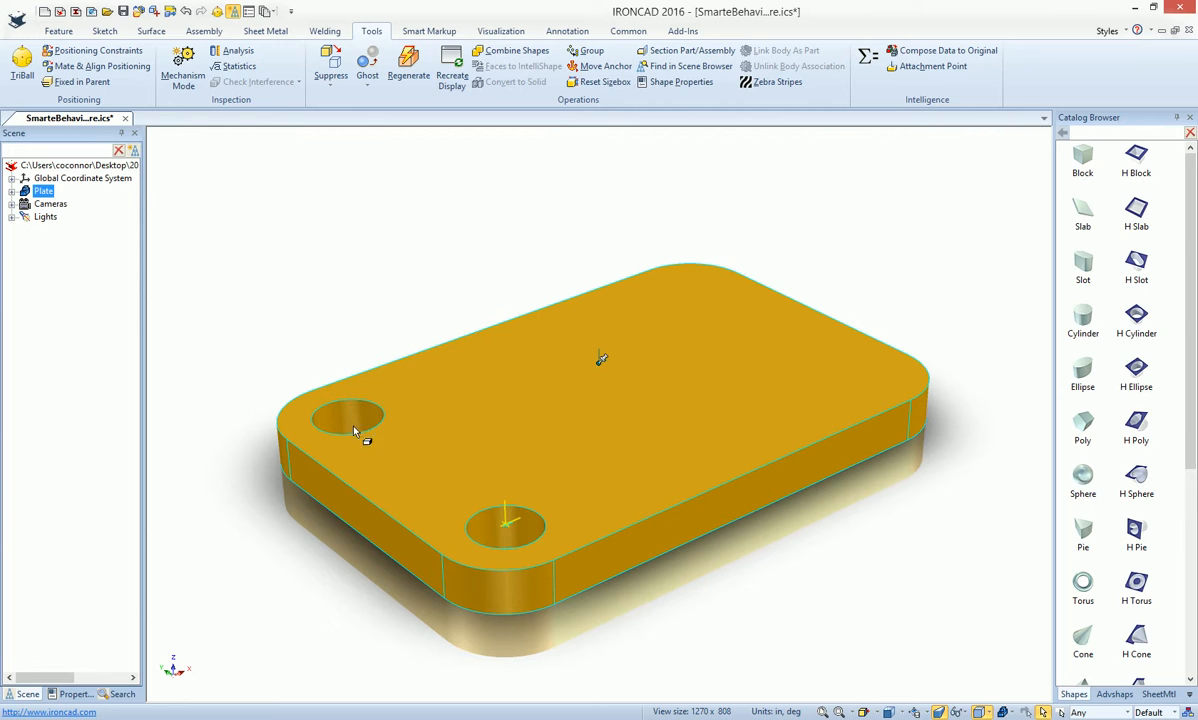
mouse_move(870, 420)
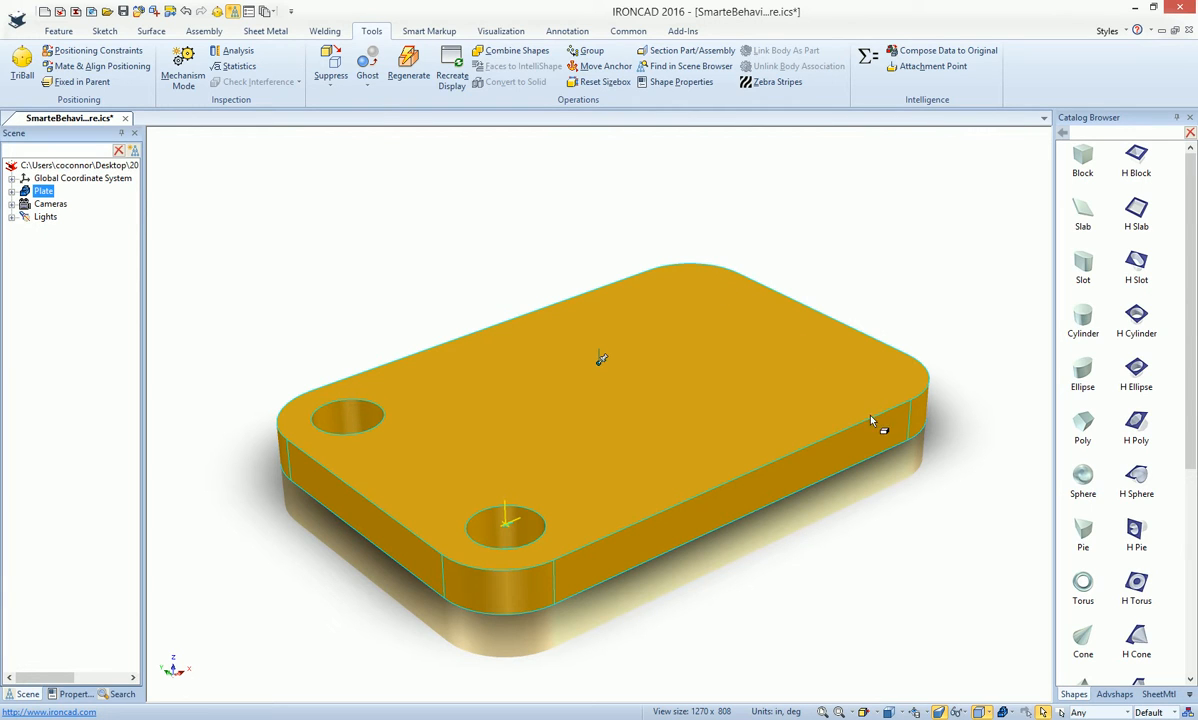
Delete the copied hole, leaving only the front-corner H Cylinder.
click(753, 531)
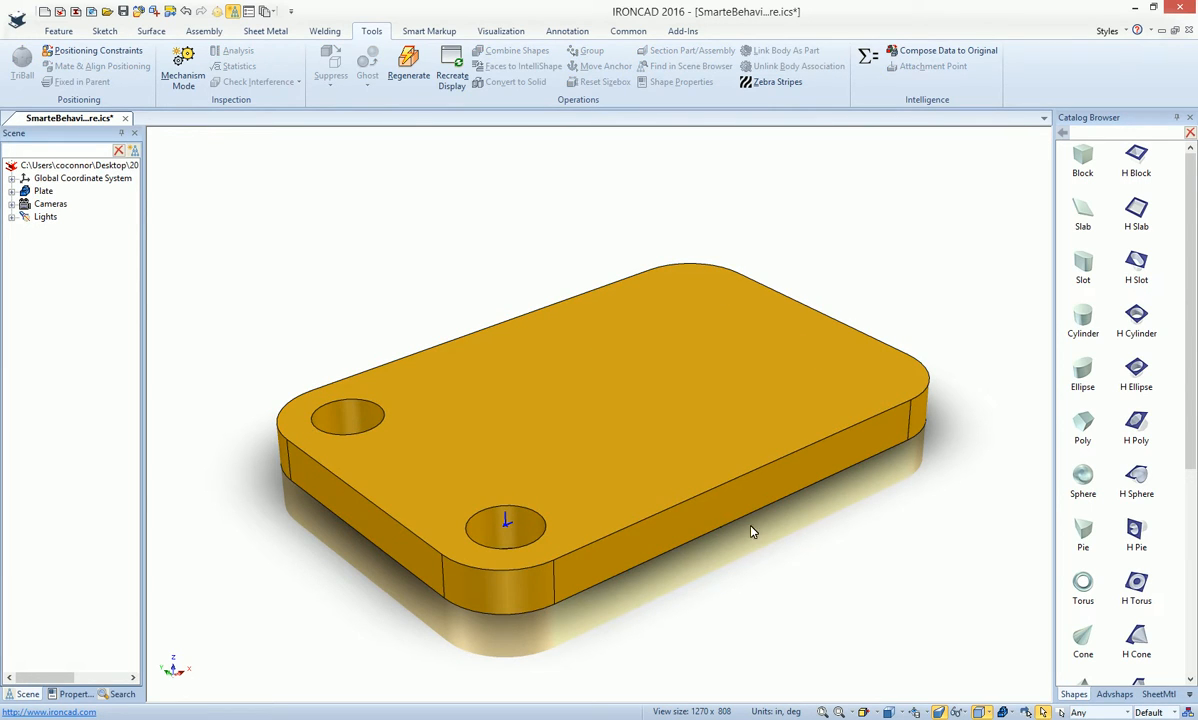
mouse_move(520, 528)
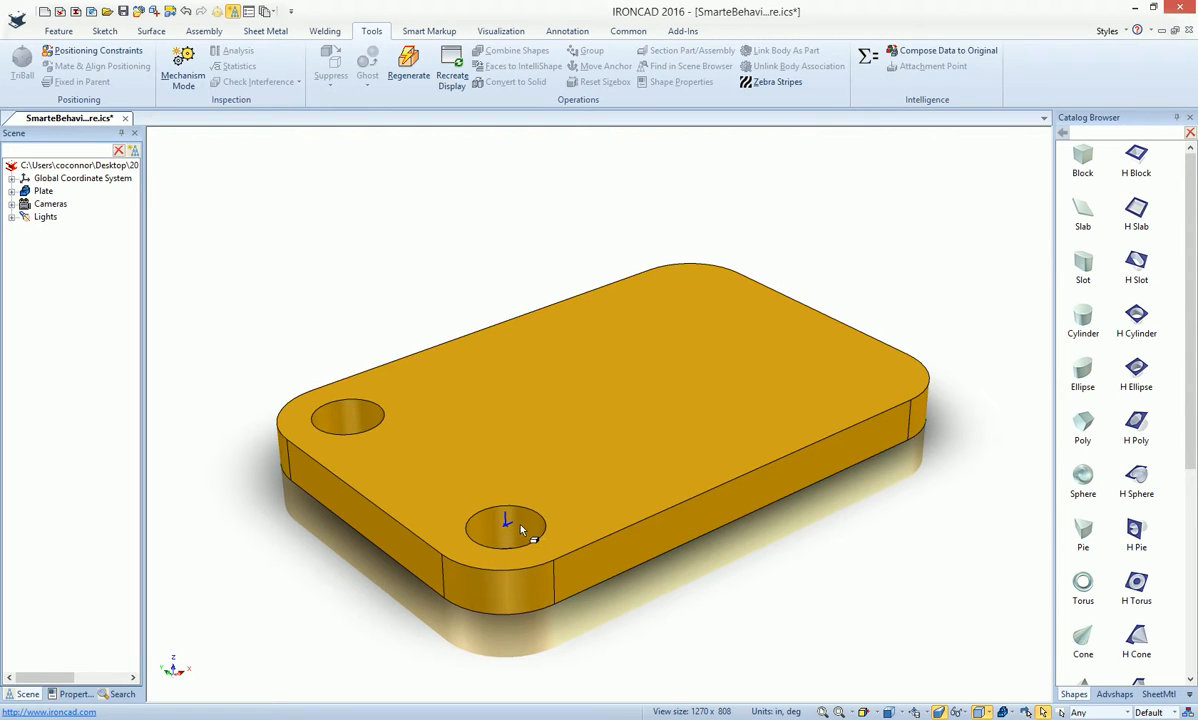
right_click(520, 528)
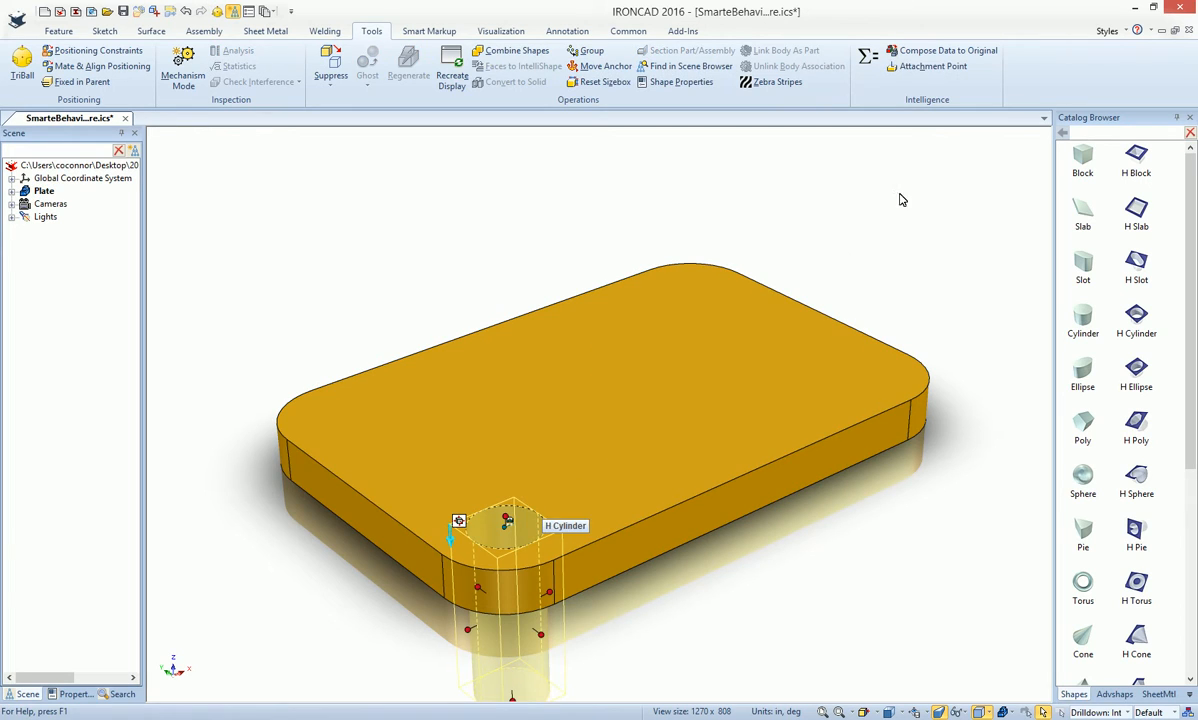
Link the hole via TriBall and save H Cylinder and Pipe into a SmarteBehaviorFeature catalog.
click(932, 66)
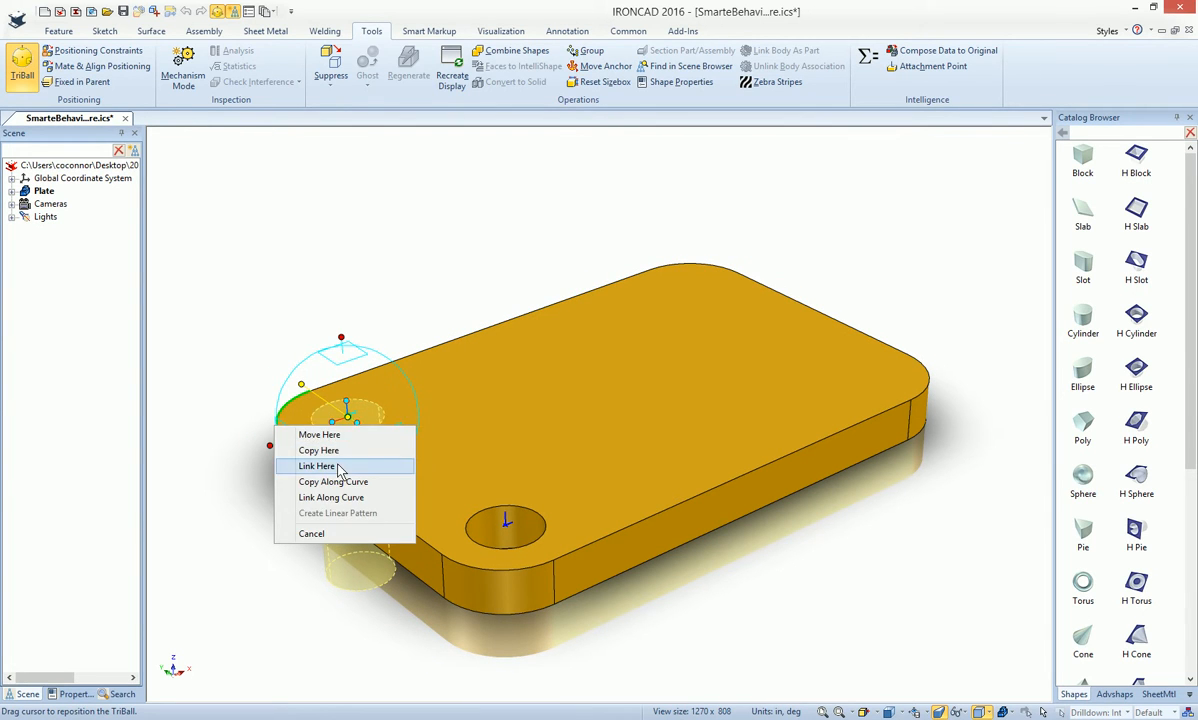
click(317, 466)
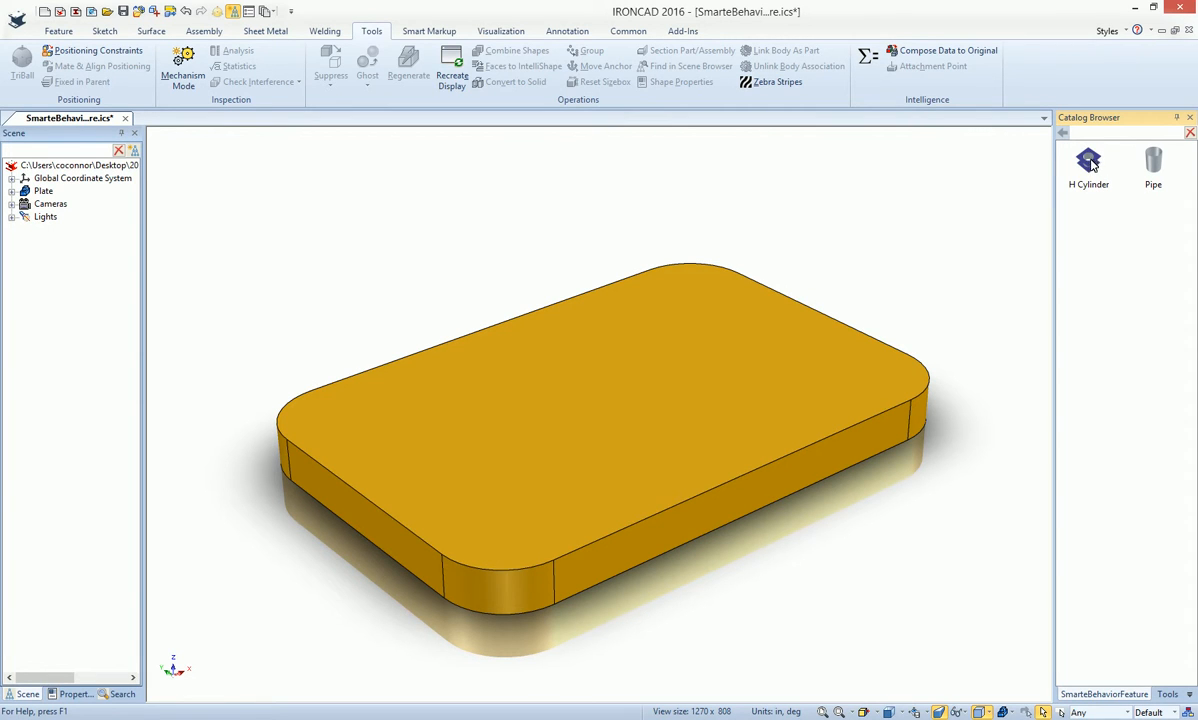
Drop the catalog H Cylinder onto the plate's front corner, accepting its design variation.
click(510, 521)
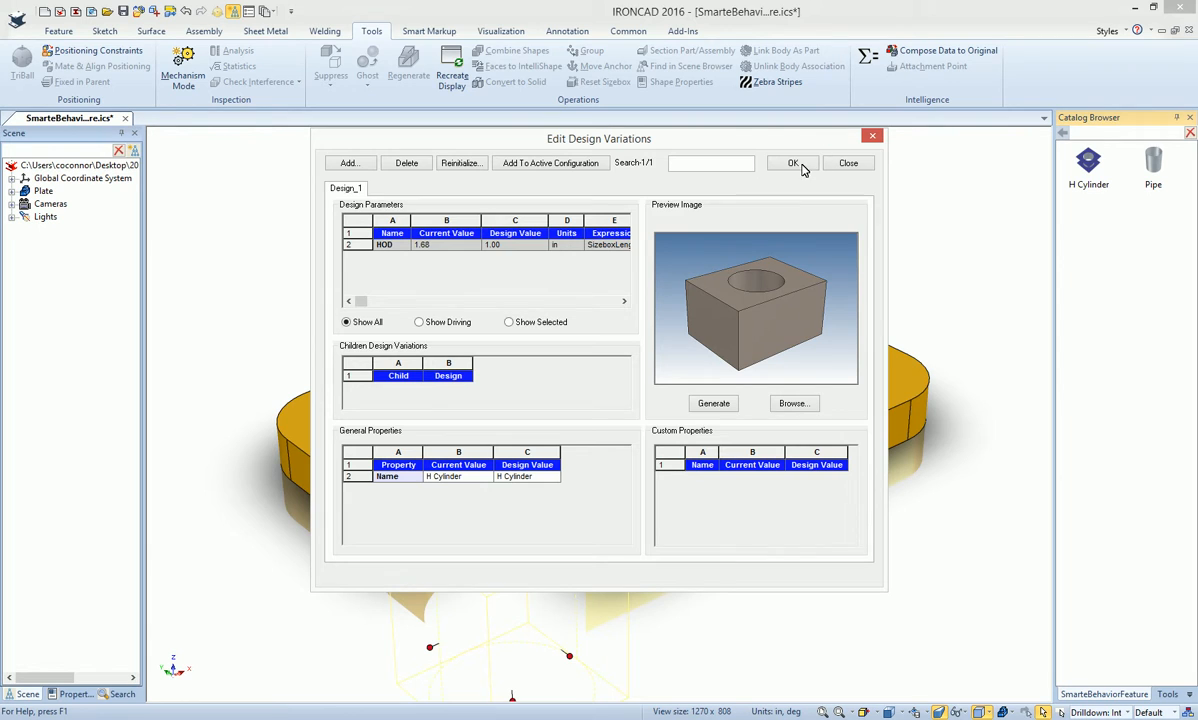
click(792, 163)
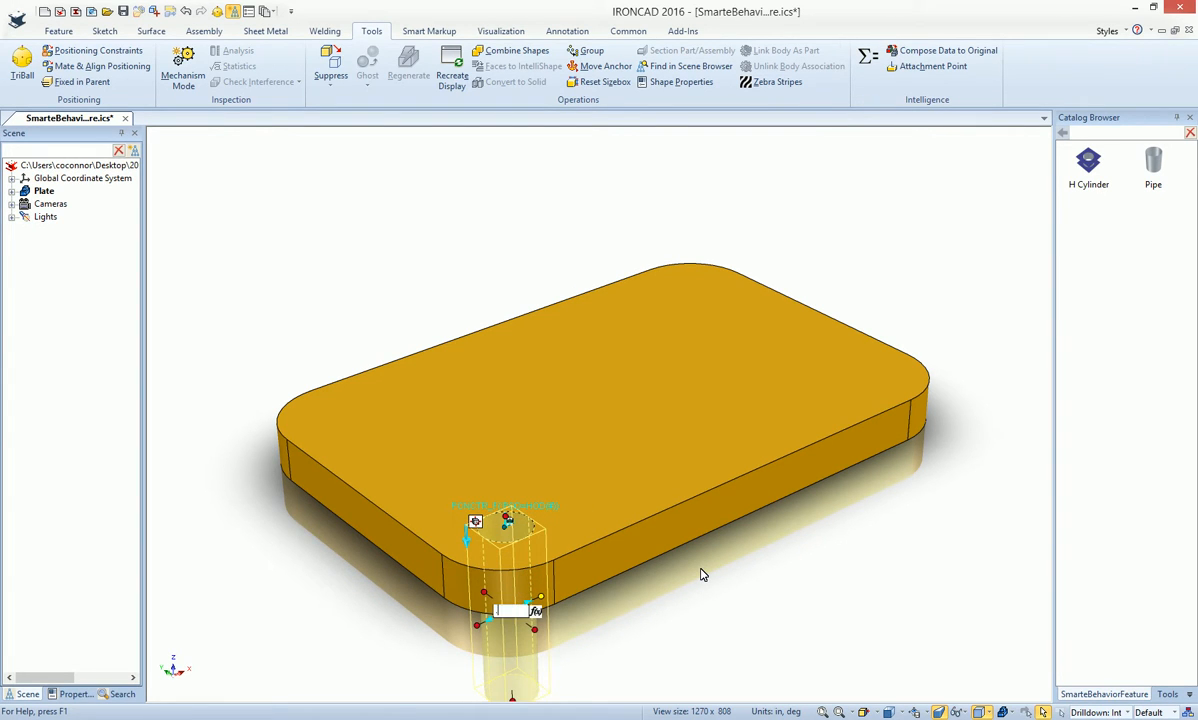
click(505, 520)
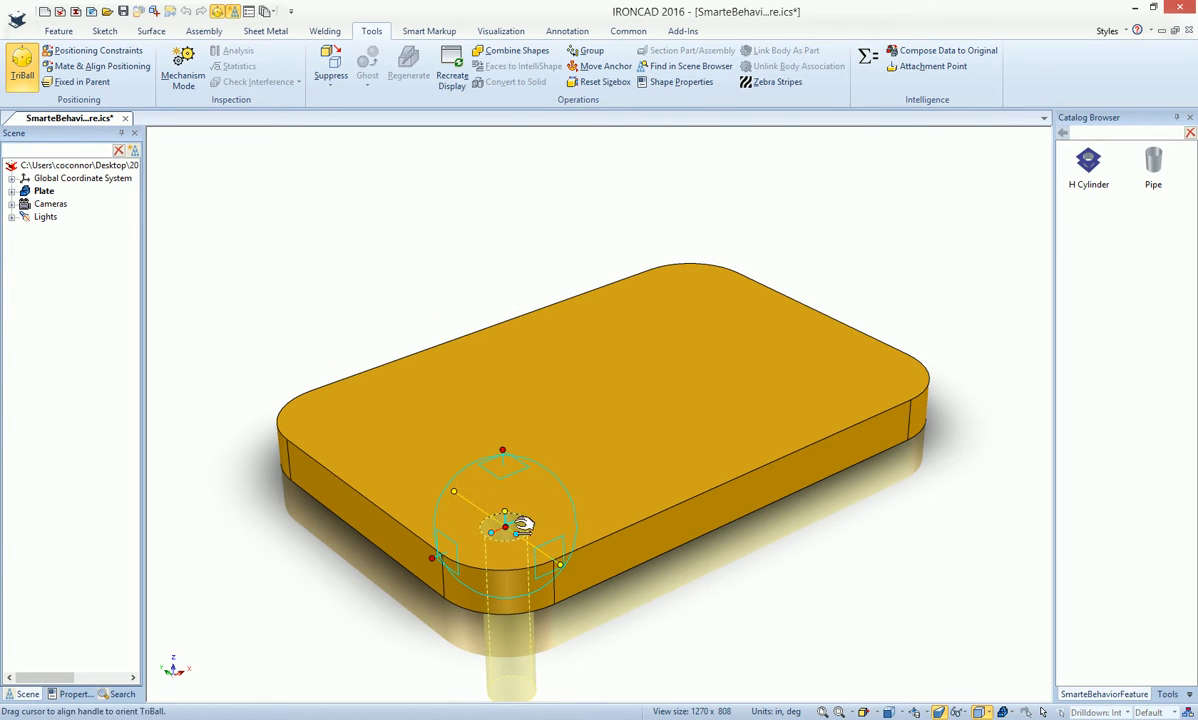
Link one copy of the hole toward the left corner at distance 2.820.
drag(505, 530, 345, 420)
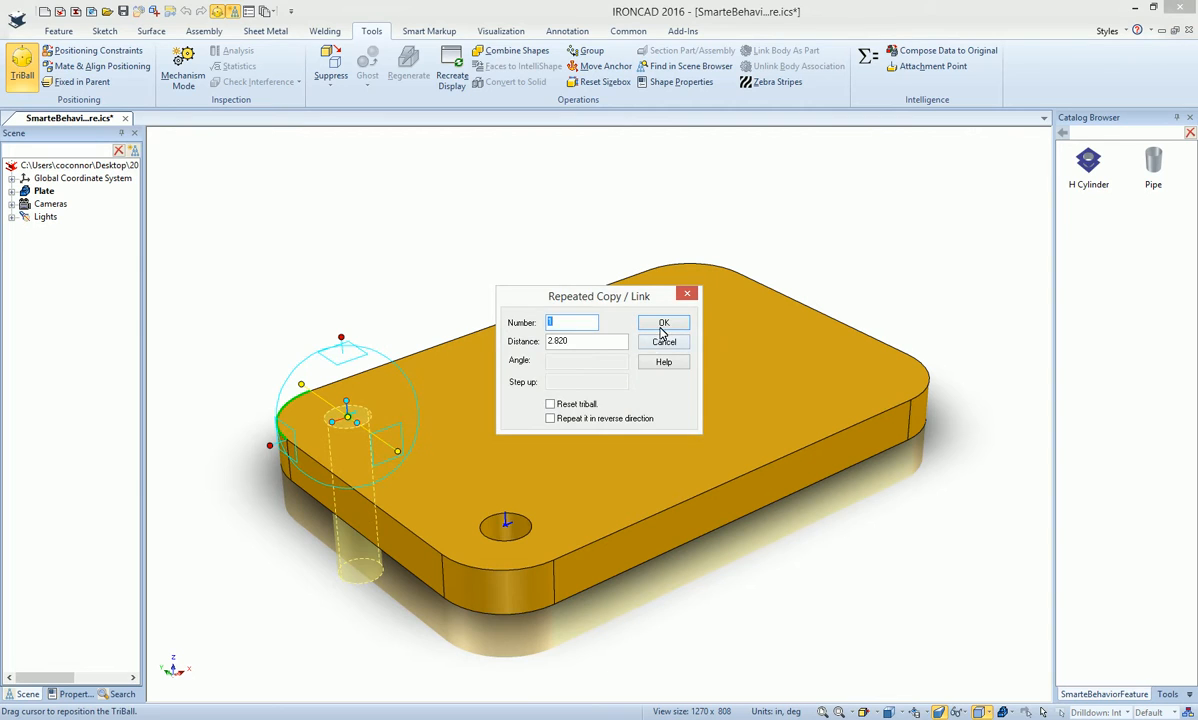
click(663, 341)
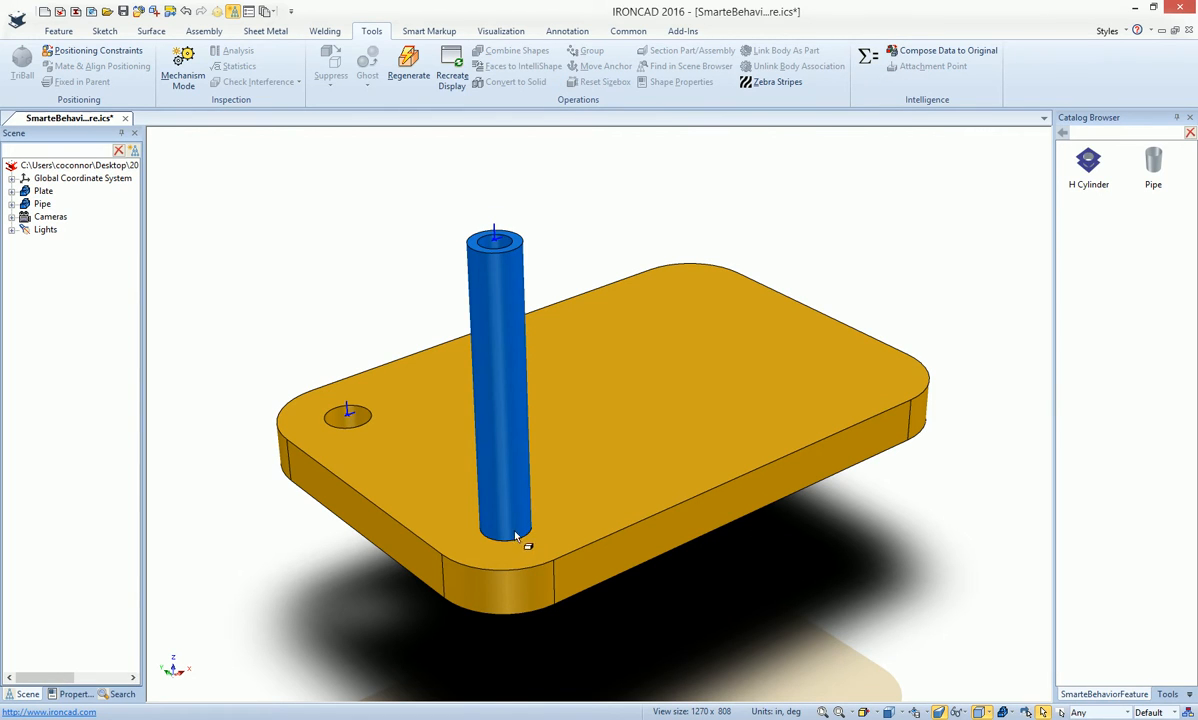
Regenerate the scene so the linked left-corner hole also receives its blue Pipe.
click(495, 400)
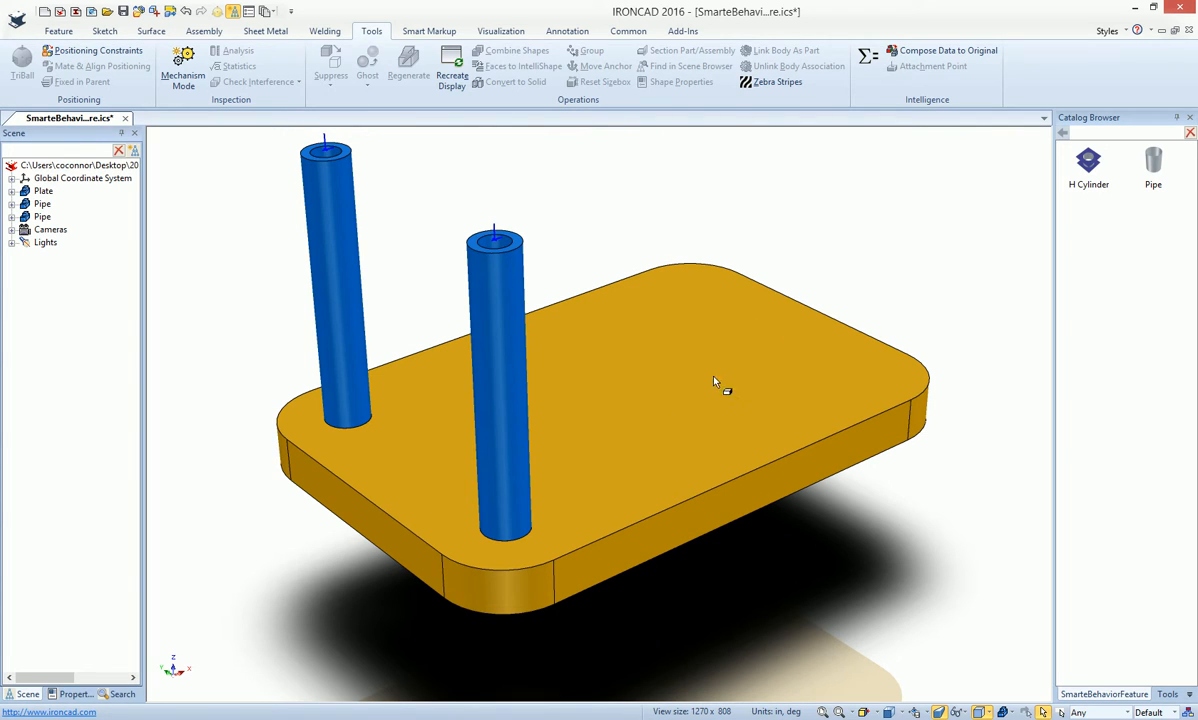
mouse_move(513, 538)
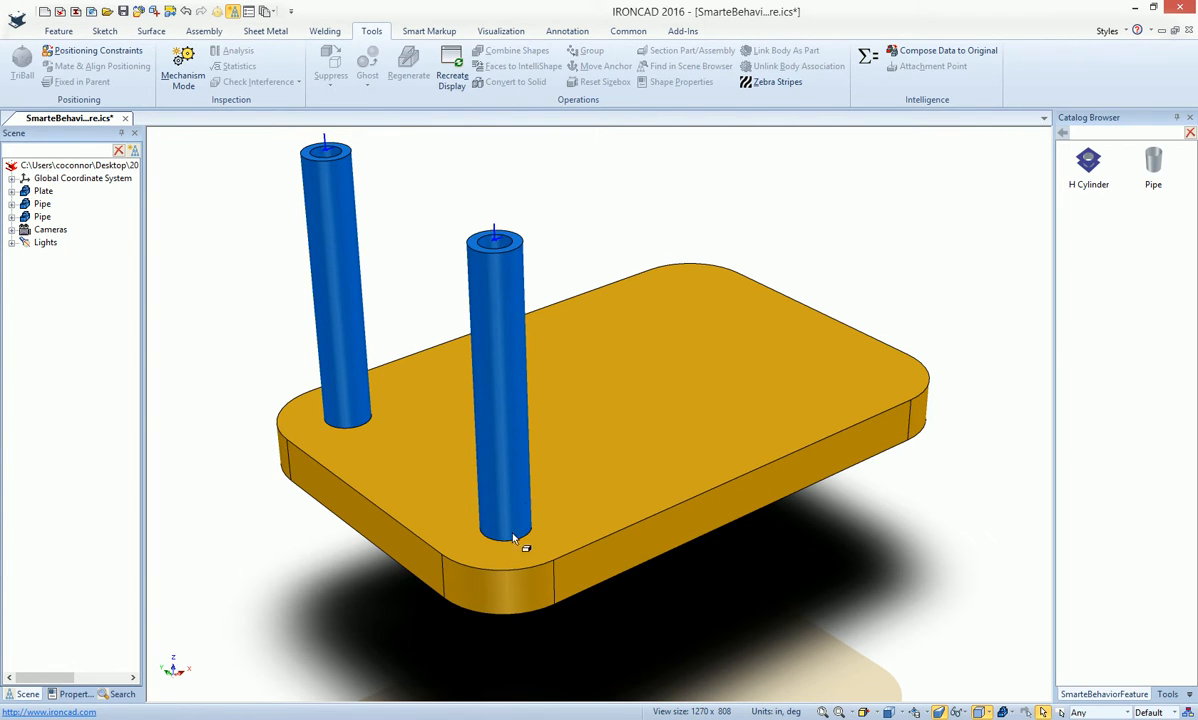
mouse_move(519, 558)
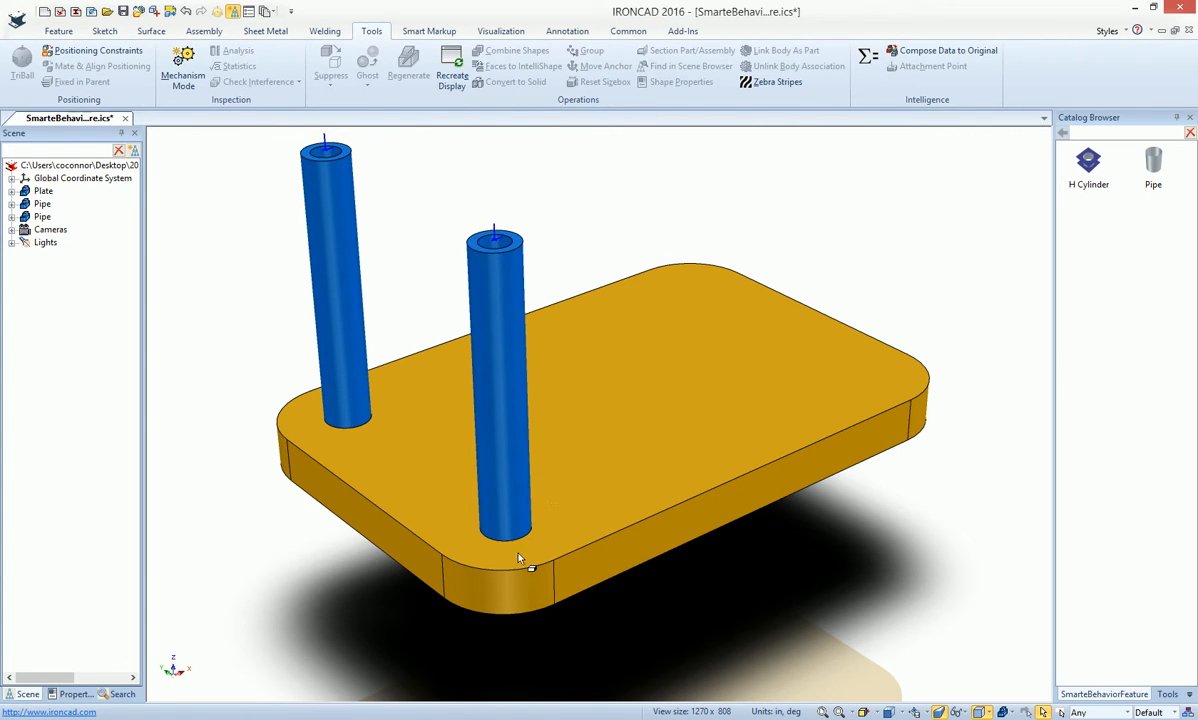